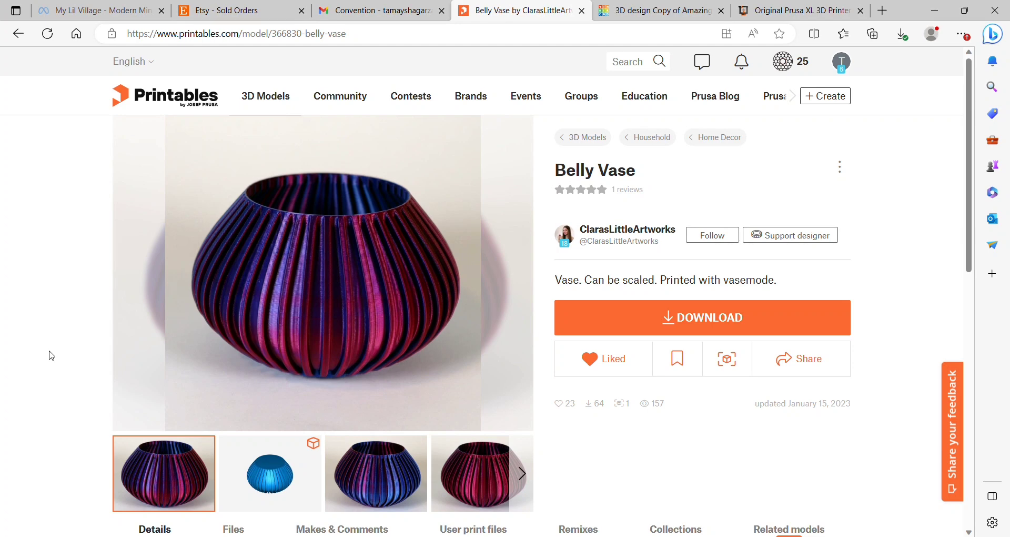
{"action": "mouse_move", "coordinate": [241, 452]}
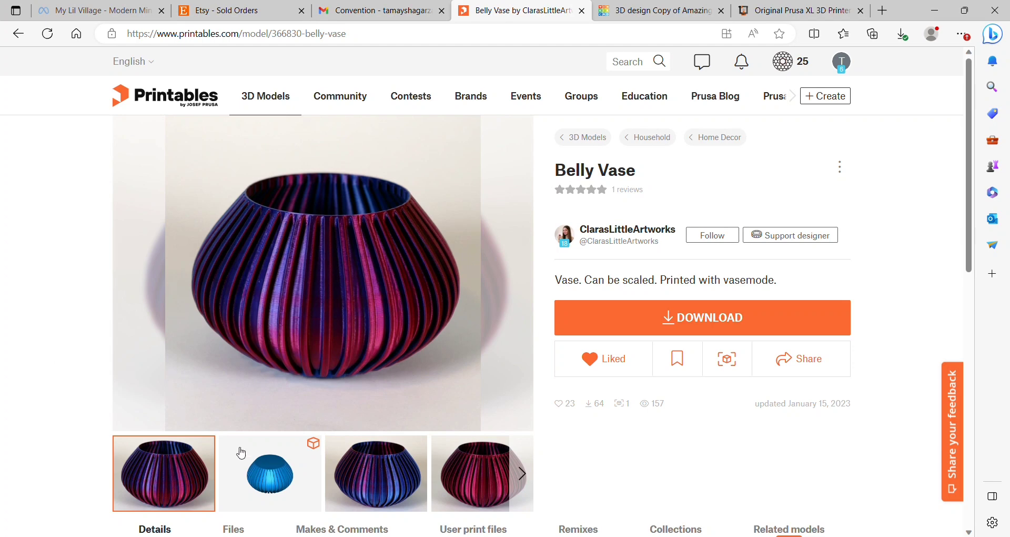
Show the Belly Vase as a 3D preview, scroll its description, and view its files.
{"action": "left_click", "coordinate": [269, 473]}
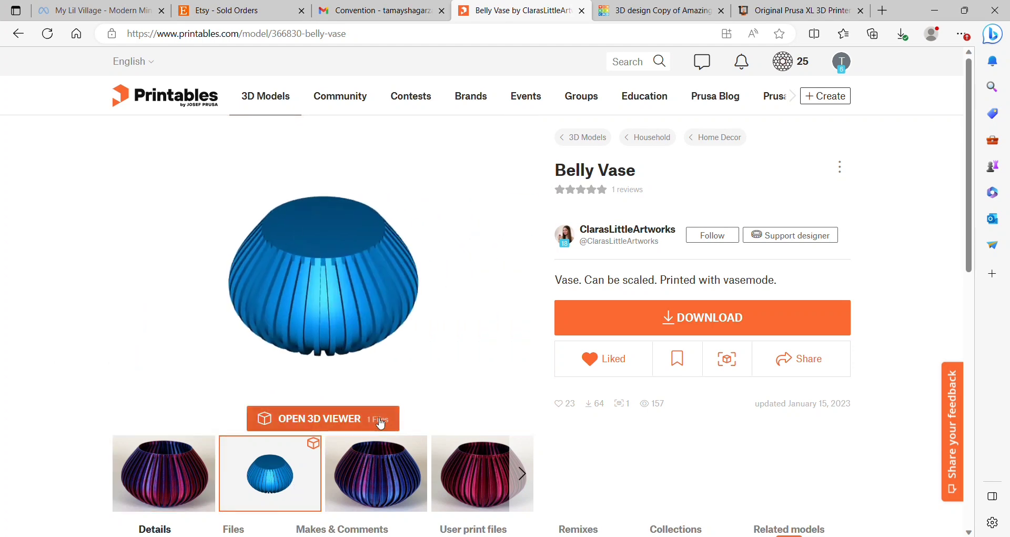
{"action": "scroll", "scroll_direction": "down", "scroll_amount": 3}
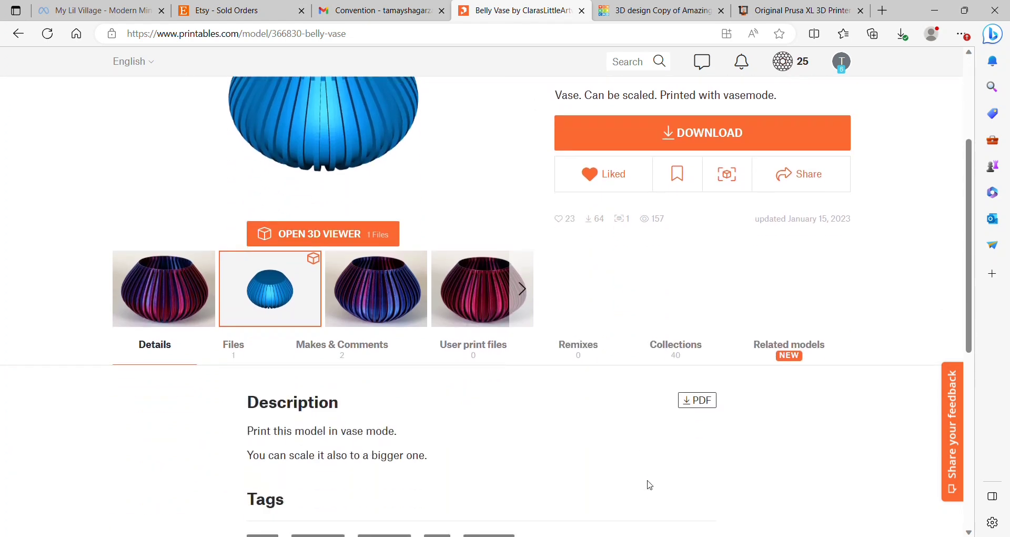
{"action": "scroll", "scroll_direction": "down", "scroll_amount": 3}
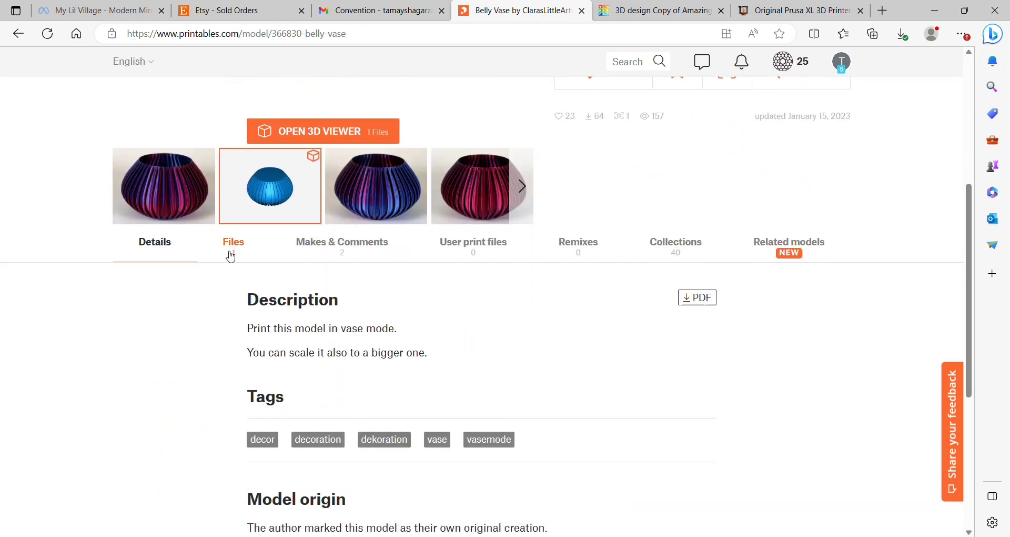
{"action": "left_click", "coordinate": [657, 11]}
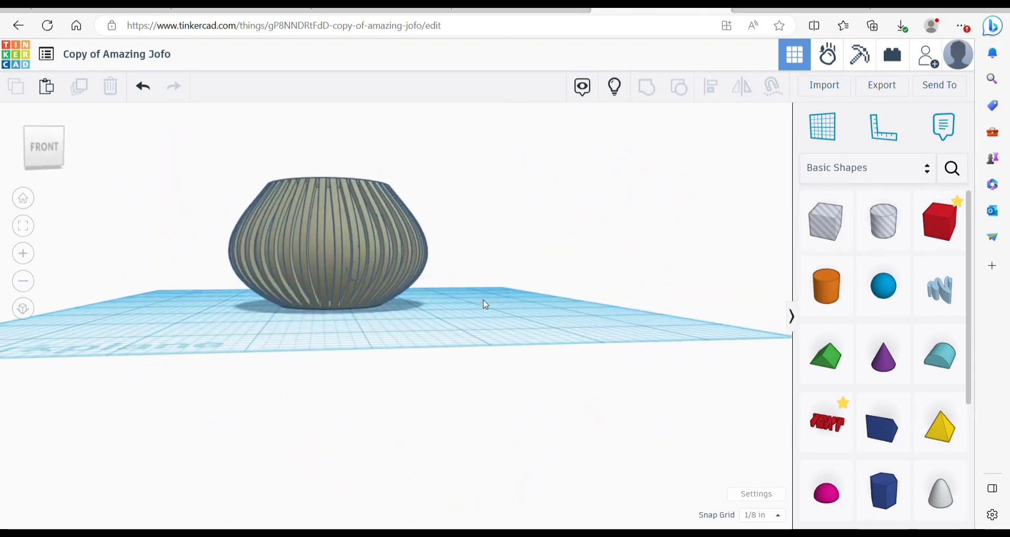
Select the ribbed vase and its copy, then squash the copy into a flat ribbed disc.
{"action": "left_click", "coordinate": [325, 242]}
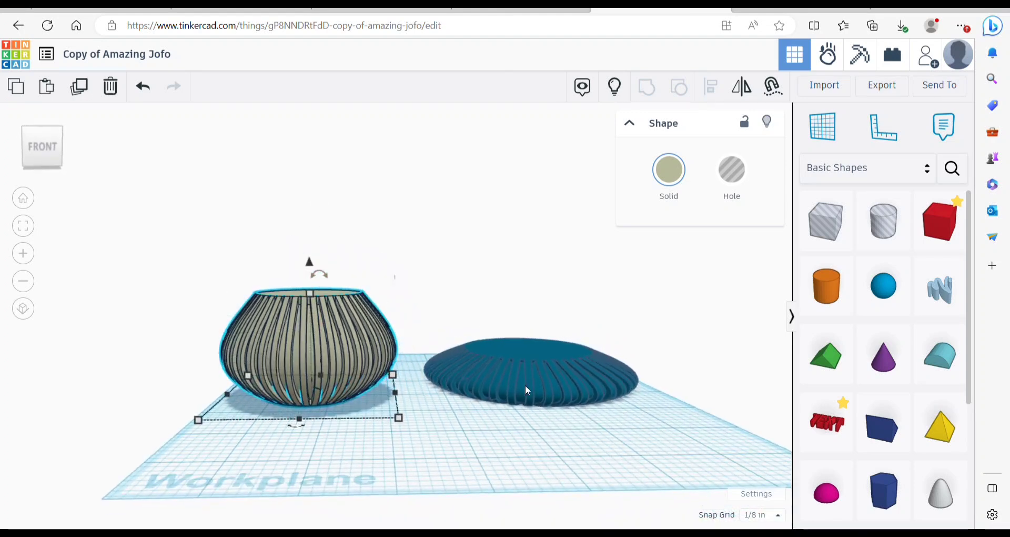
{"action": "left_click", "coordinate": [528, 380]}
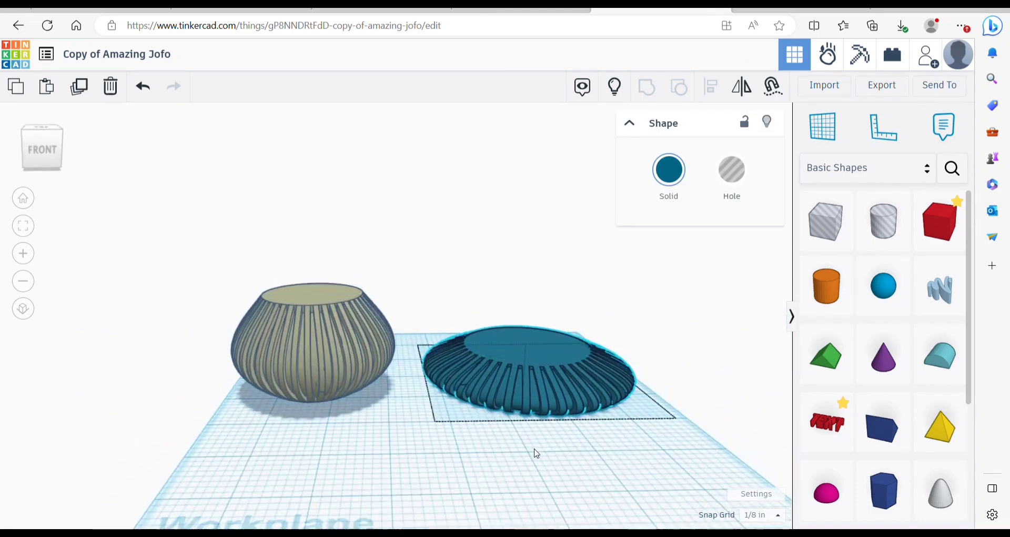
{"action": "left_click", "coordinate": [533, 453]}
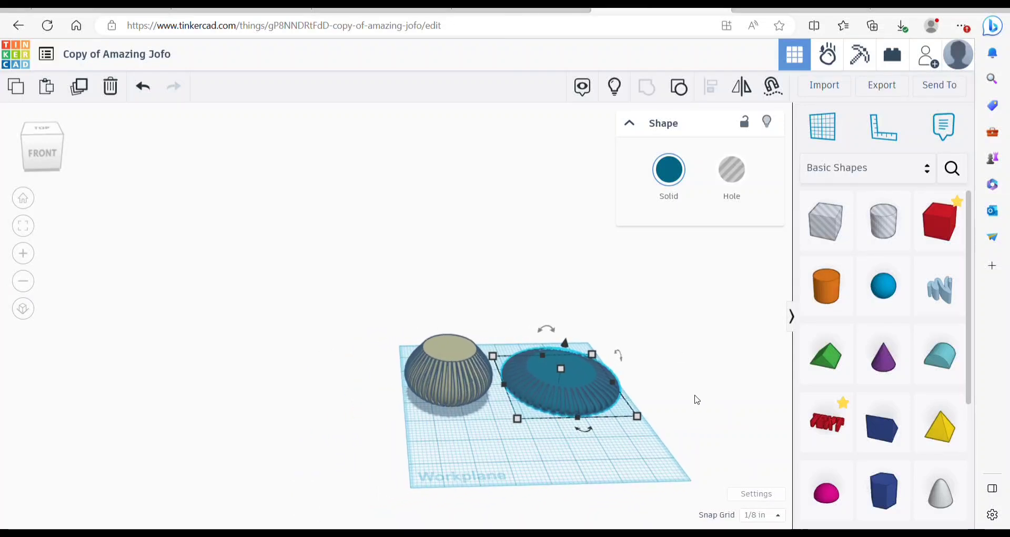
Hollow the disc with a cylinder hole, add a letter G, and group them into one red coaster.
{"action": "left_click", "coordinate": [524, 274]}
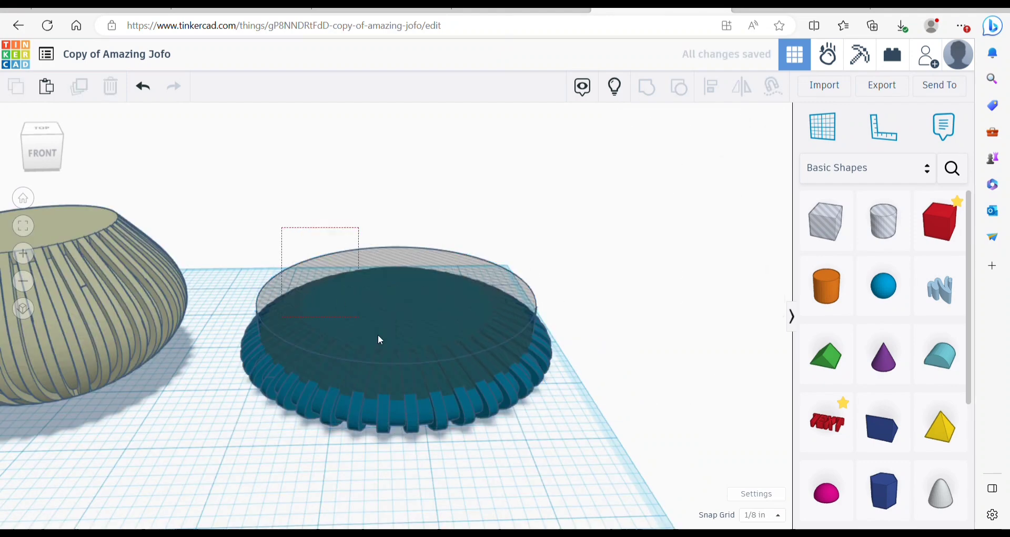
{"action": "left_click", "coordinate": [378, 340]}
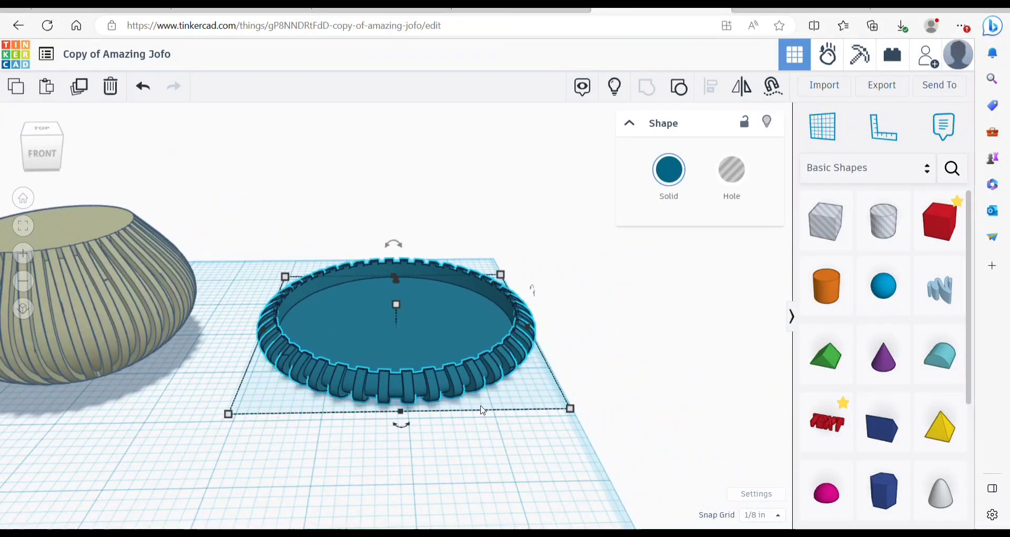
{"action": "scroll", "scroll_direction": "down", "scroll_amount": 3}
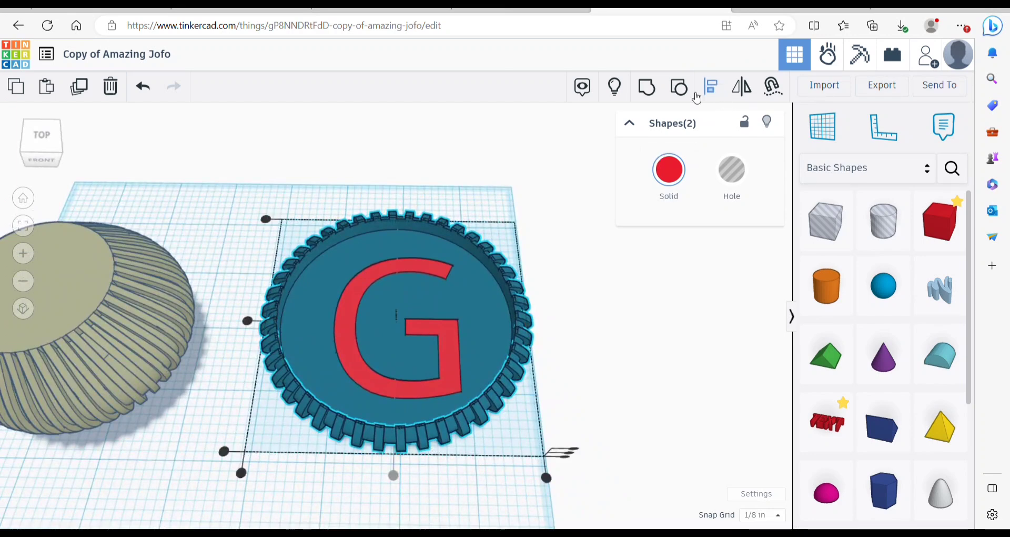
{"action": "left_click", "coordinate": [587, 349]}
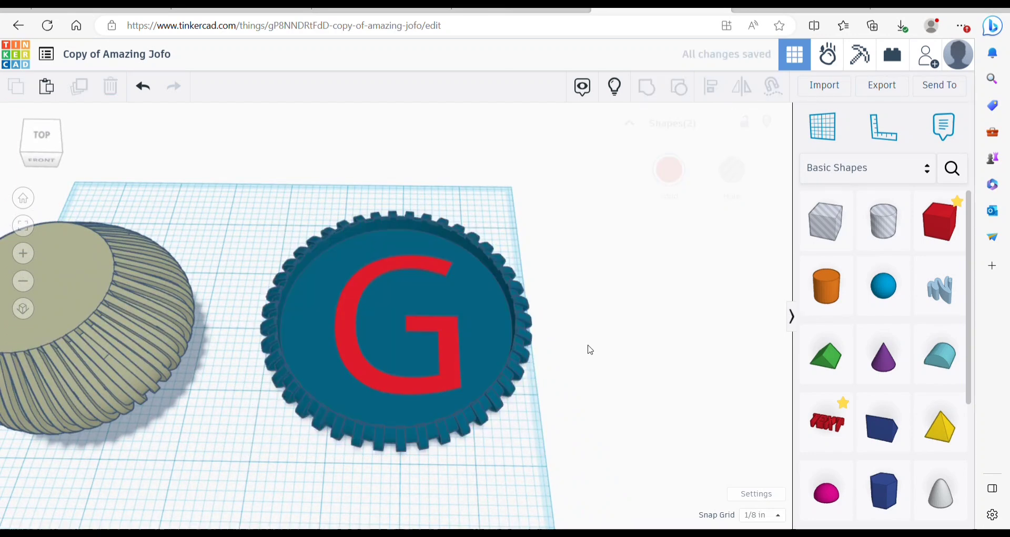
{"action": "left_click", "coordinate": [394, 316]}
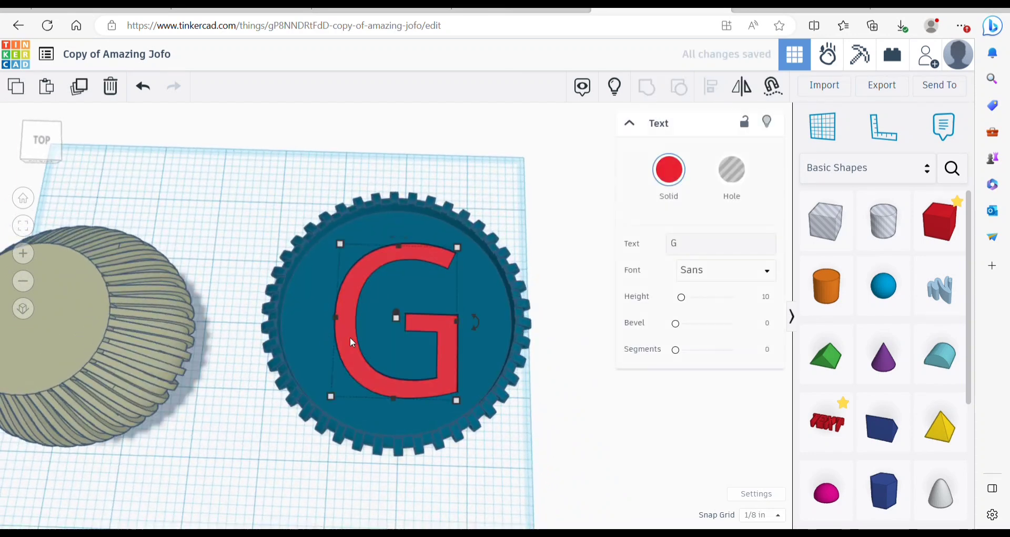
{"action": "left_click", "coordinate": [277, 225]}
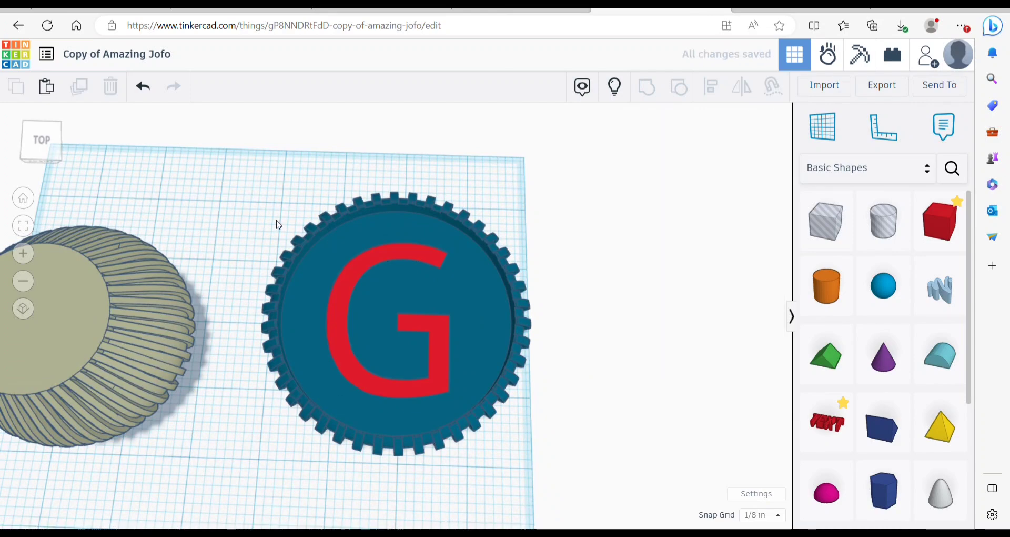
{"action": "left_click", "coordinate": [393, 322]}
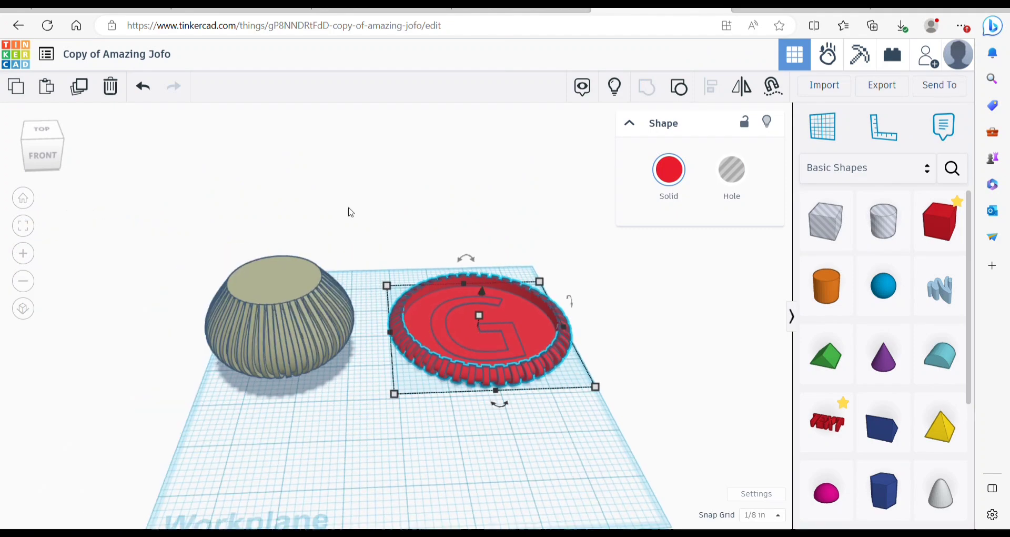
{"action": "mouse_move", "coordinate": [281, 182]}
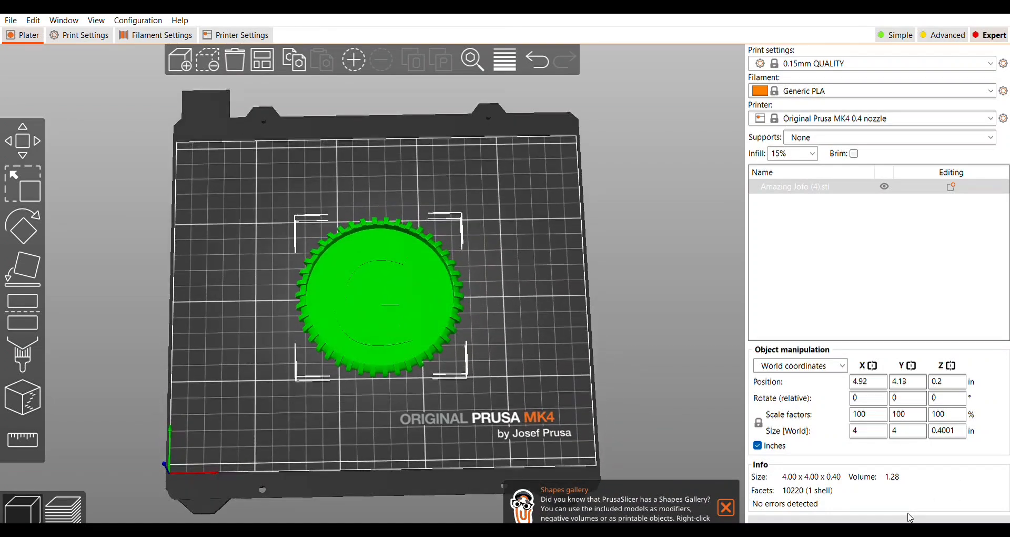
Slice the G coaster in PrusaSlicer to view layers, print time and filament use.
{"action": "left_click", "coordinate": [62, 506]}
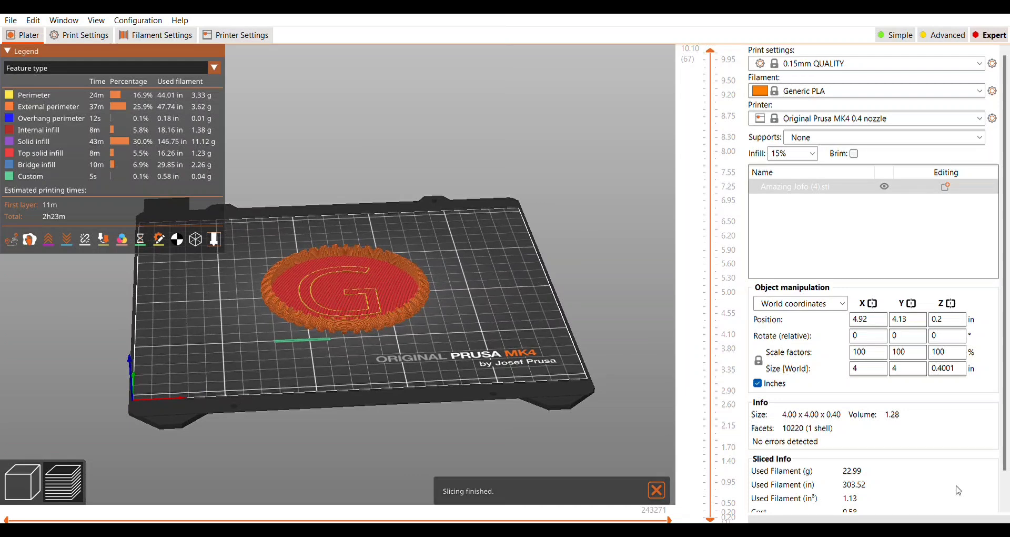
{"action": "left_click", "coordinate": [656, 489]}
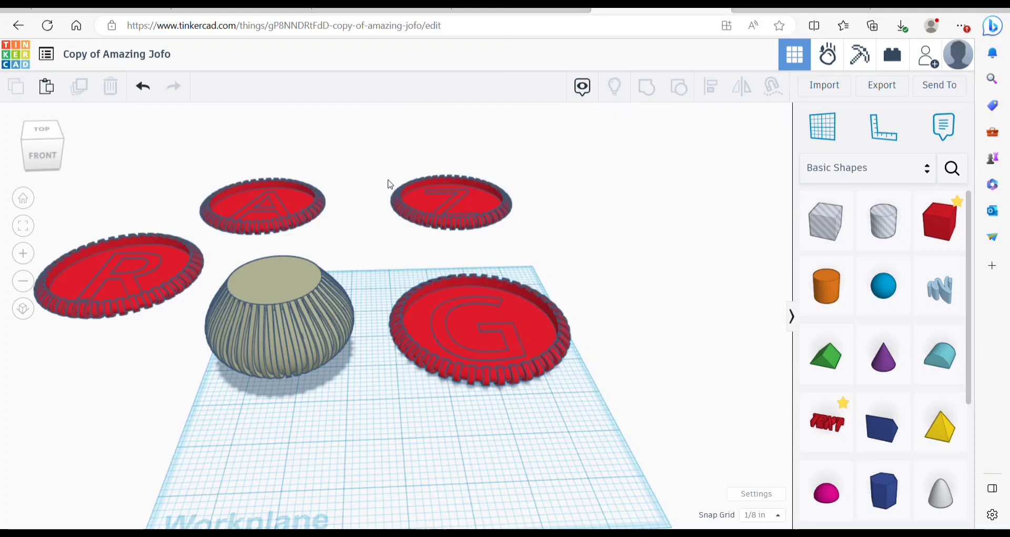
Drag the A coaster left, then reposition the R and Z coasters into the row.
{"action": "scroll", "scroll_direction": "up", "scroll_amount": 3}
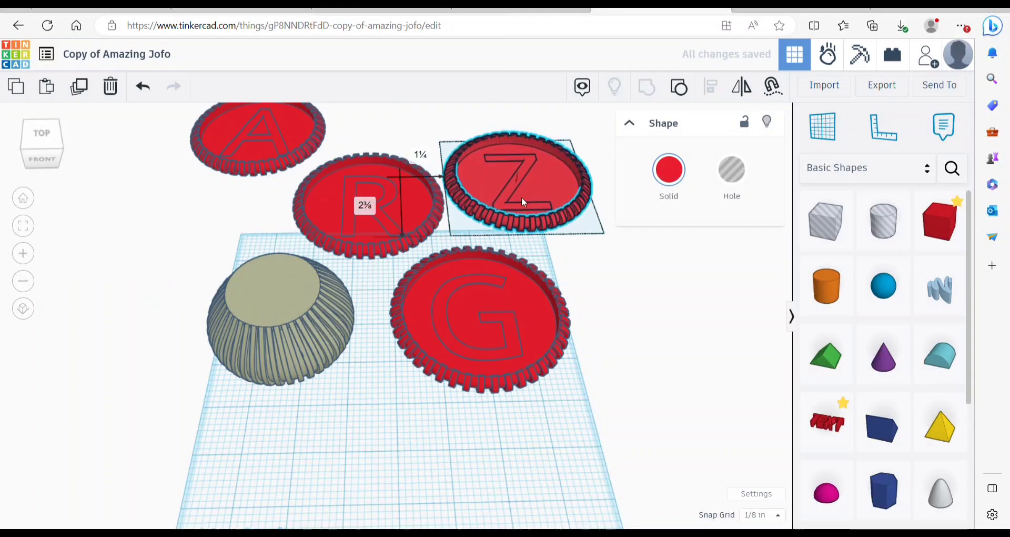
{"action": "left_click_drag", "start_coordinate": [258, 139], "coordinate": [187, 197]}
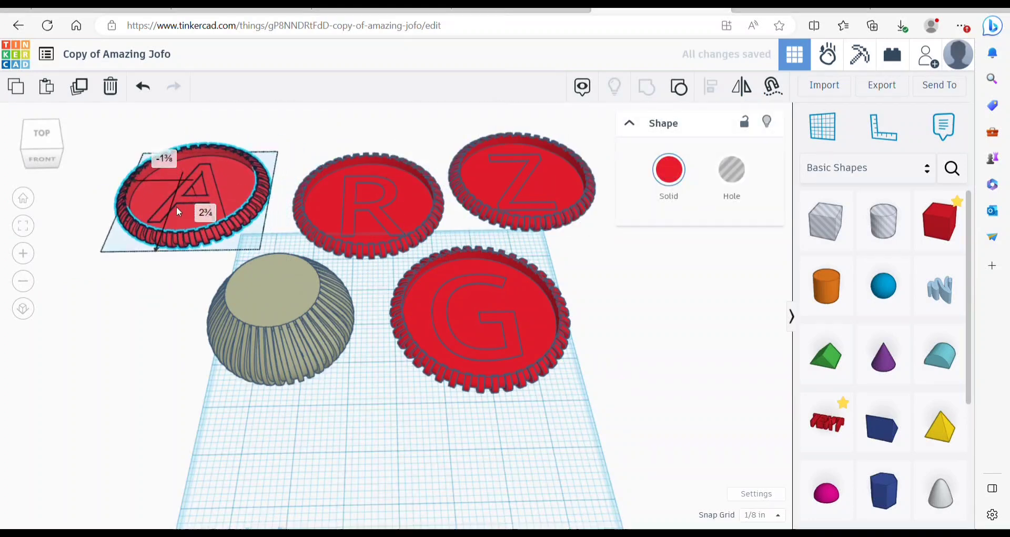
{"action": "left_click", "coordinate": [355, 186]}
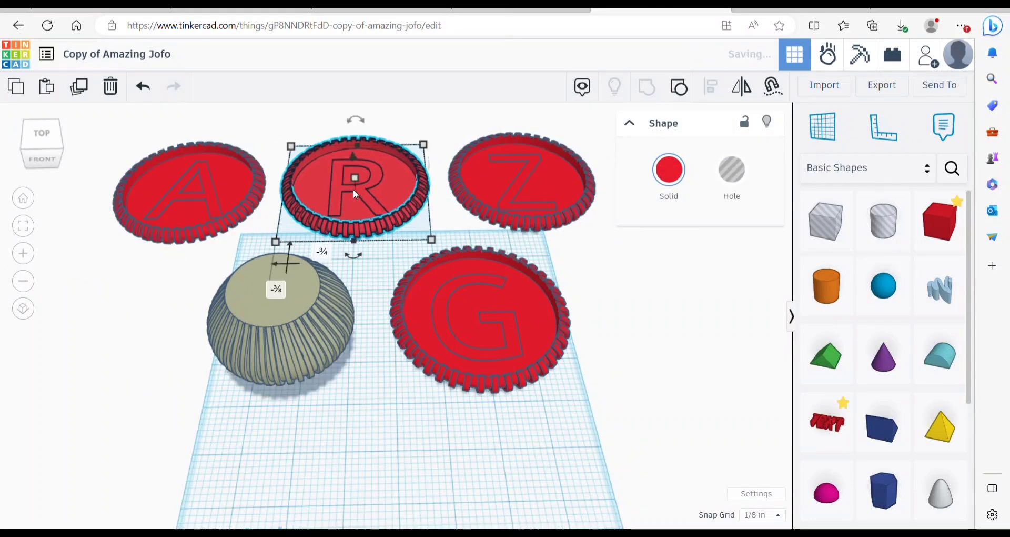
{"action": "left_click", "coordinate": [521, 183]}
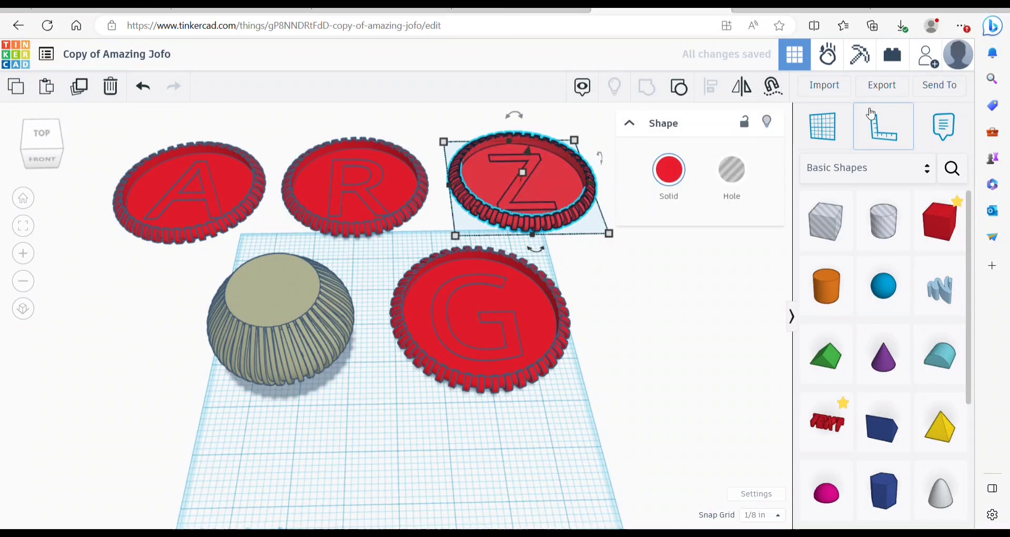